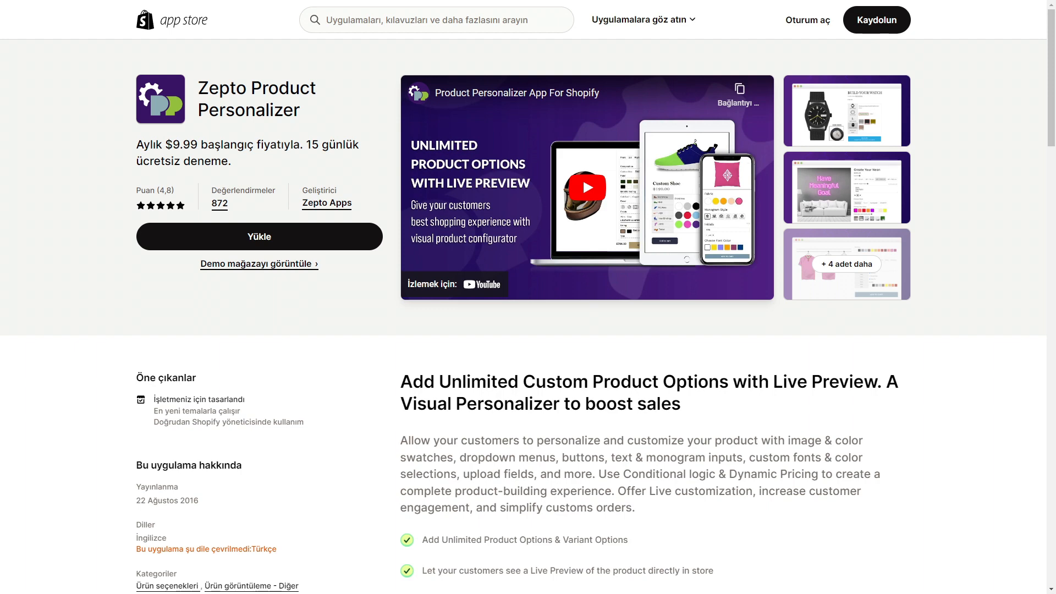
# Scroll the Zepto listing through its description, four Fiyatlandırma pricing cards and reviews, then back up
pyautogui.scroll(-3)
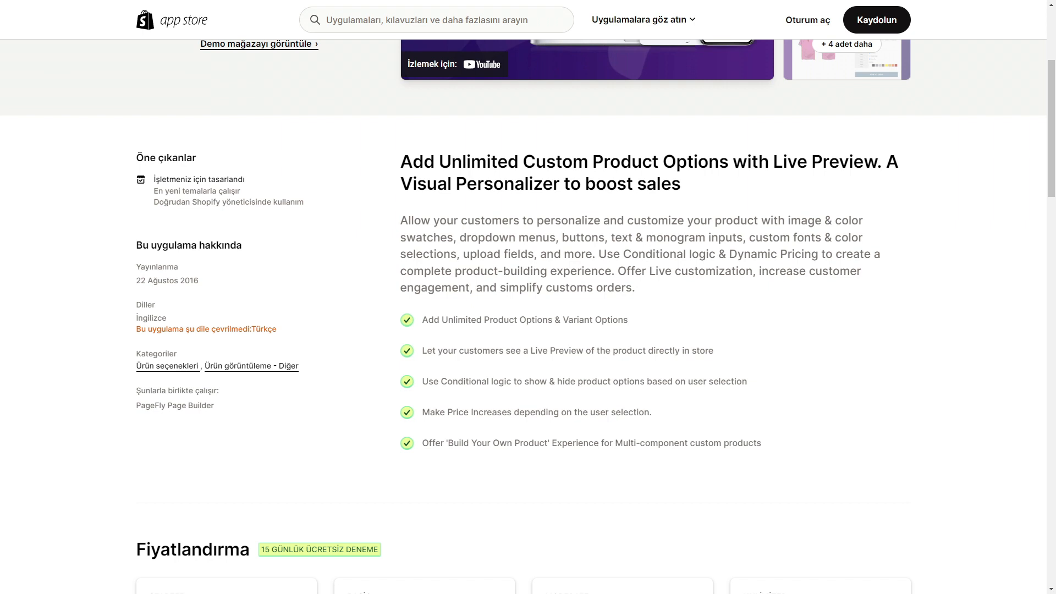
pyautogui.scroll(-3)
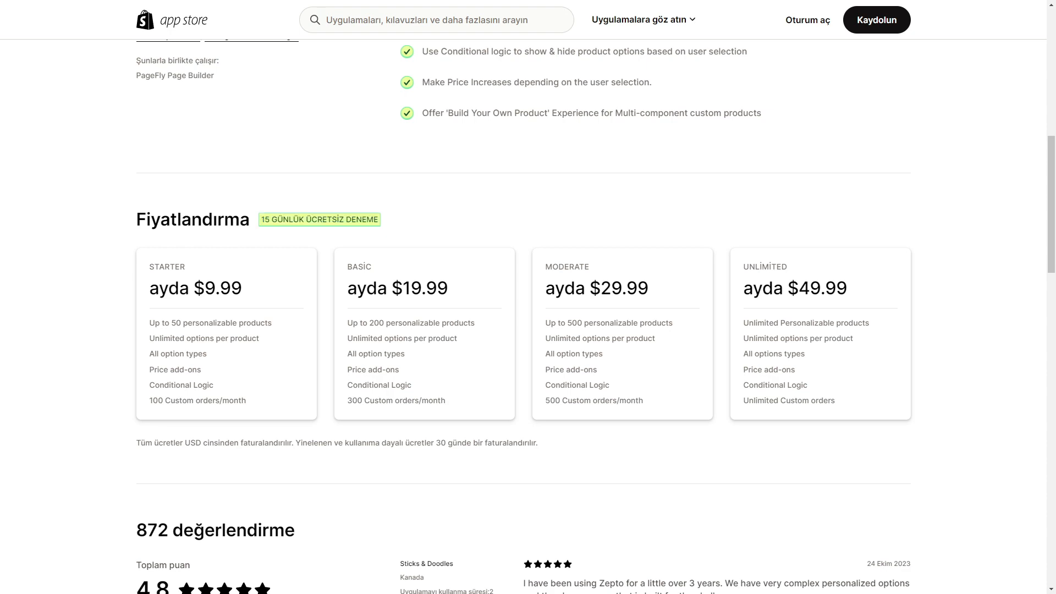
pyautogui.scroll(-3)
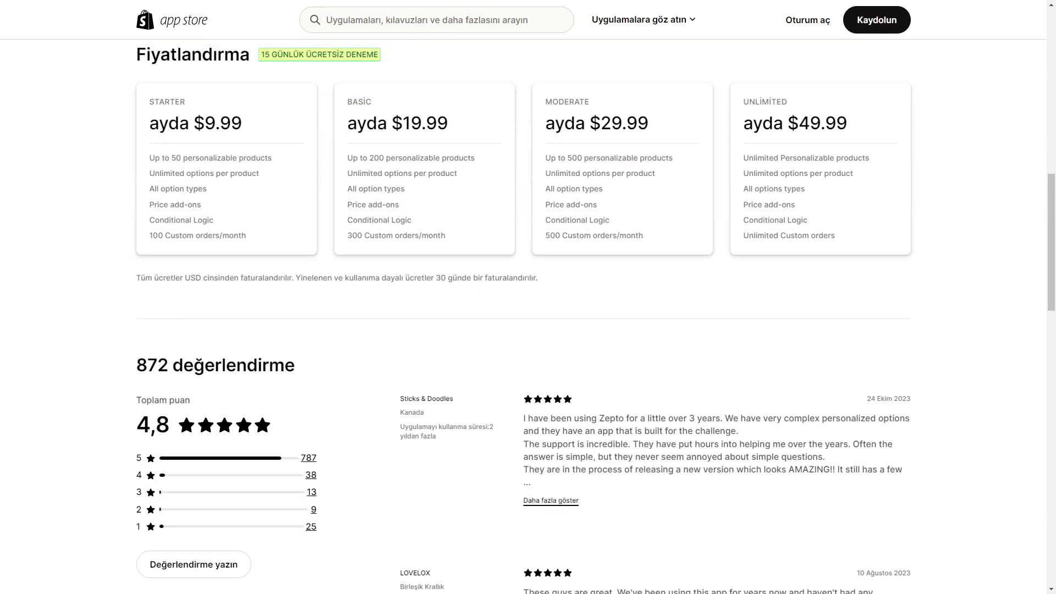
pyautogui.scroll(3)
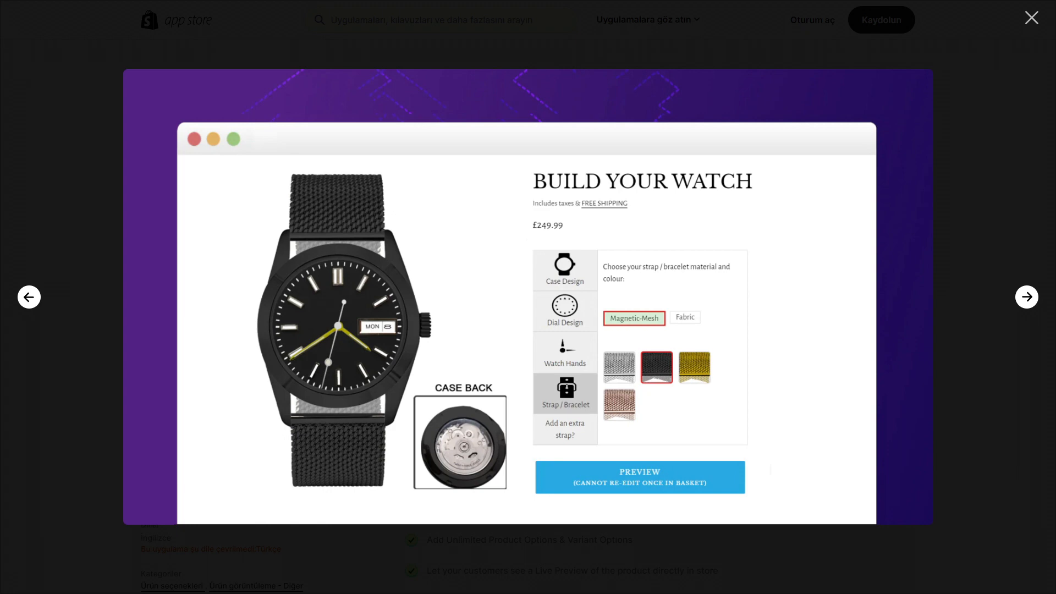
# Advance Zepto's screenshot gallery from the watch builder to the gold initials necklace
pyautogui.click(1026, 297)
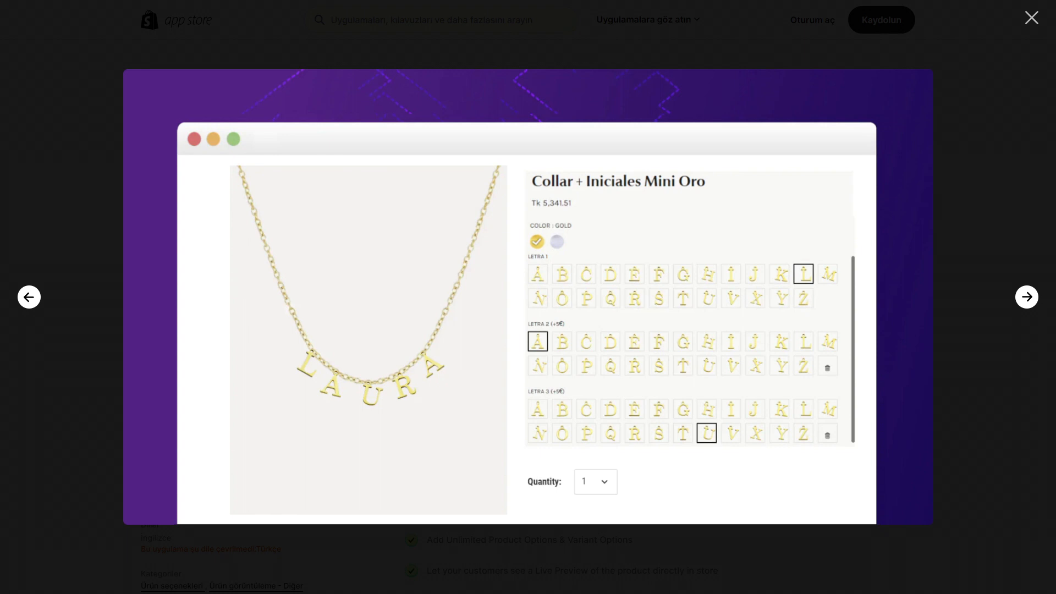
pyautogui.click(1031, 18)
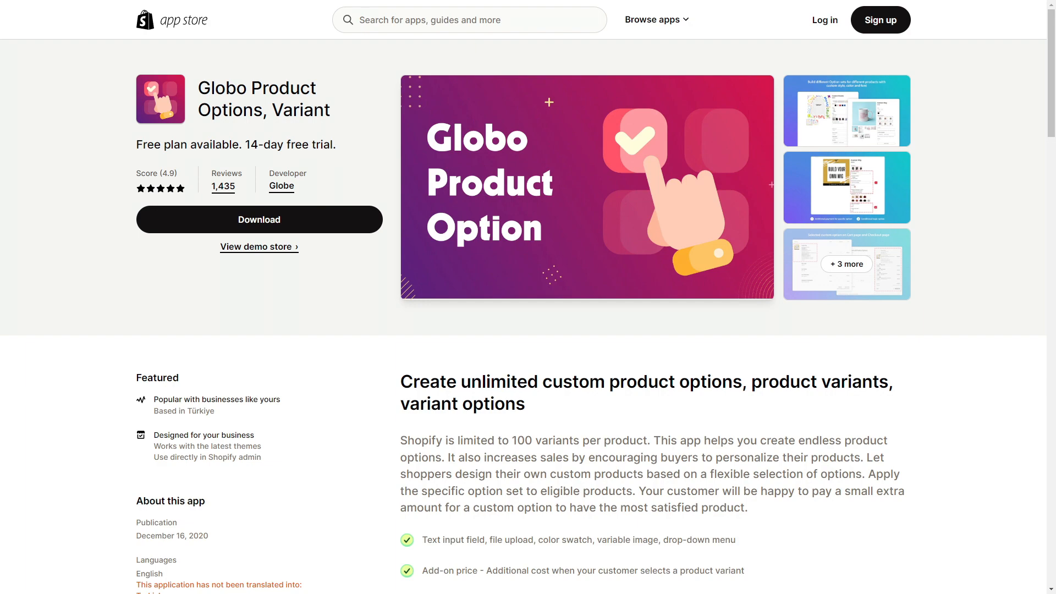
# Scroll the Globo Product Options, Variant listing down to its Free, Premium and Pro plans
pyautogui.scroll(-3)
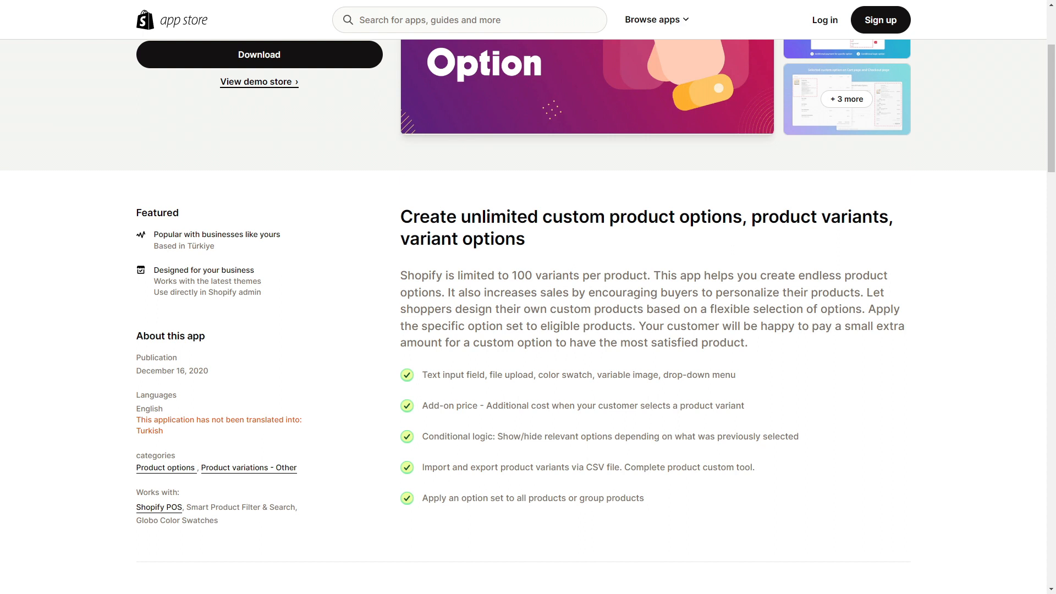
pyautogui.scroll(-3)
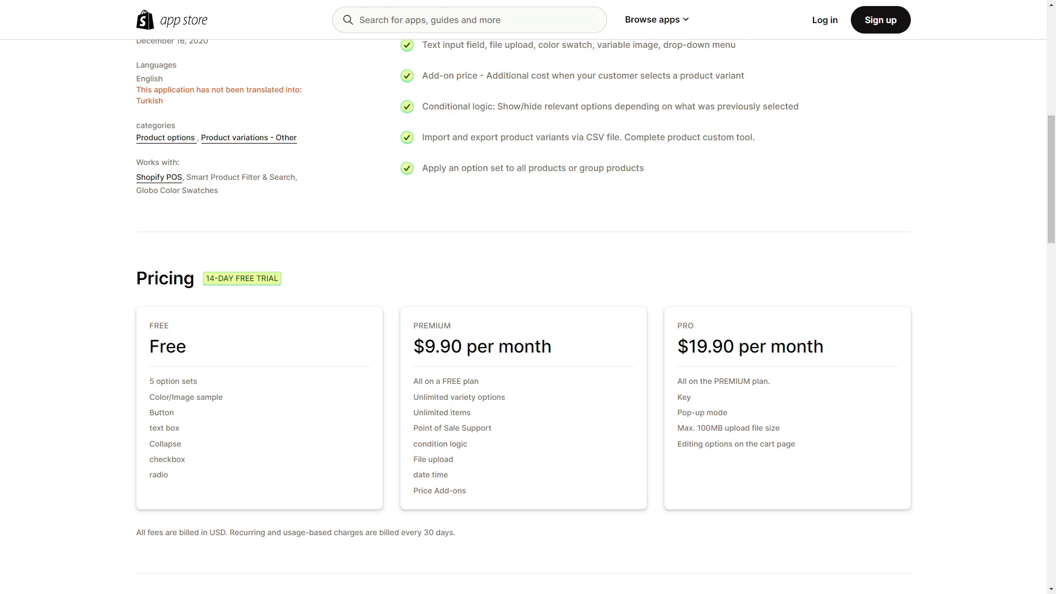
pyautogui.scroll(-3)
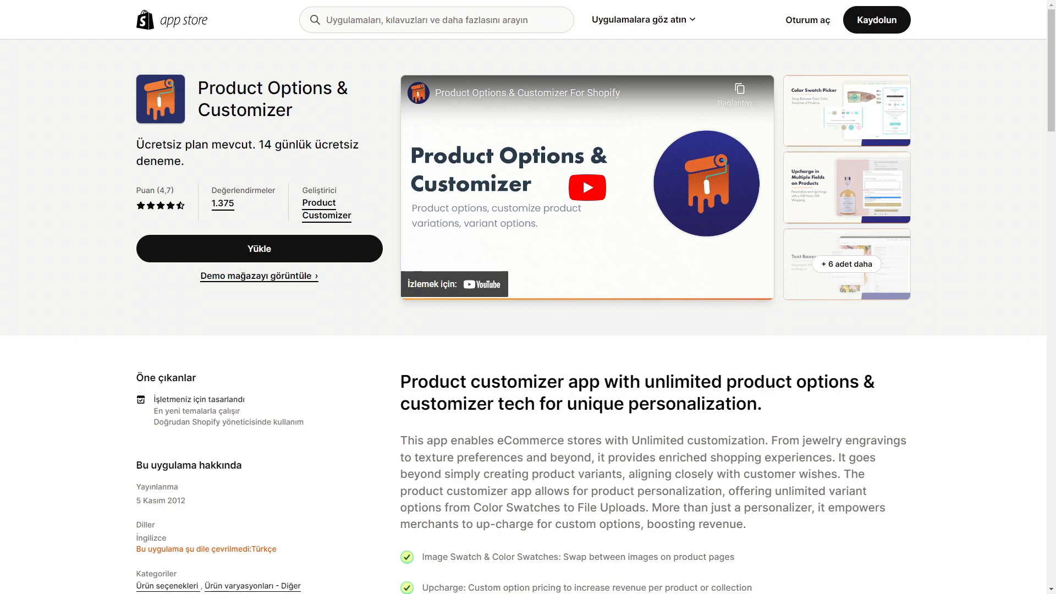
# Scroll Product Options & Customizer's description, Fiyatlandırma cards and 1.375 reviews, enlarging a screenshot on the way
pyautogui.scroll(-3)
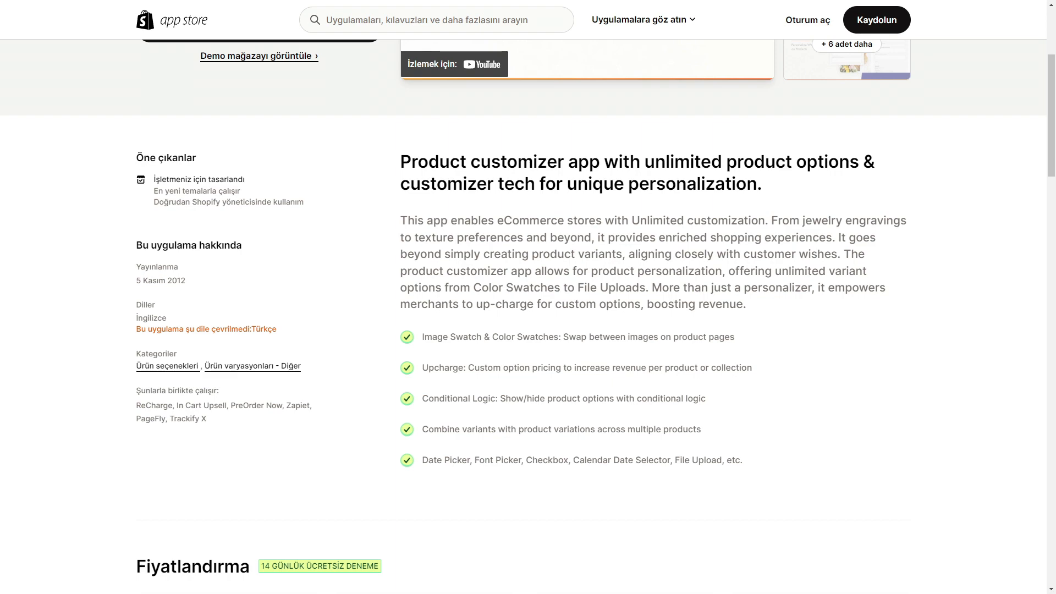
pyautogui.scroll(-3)
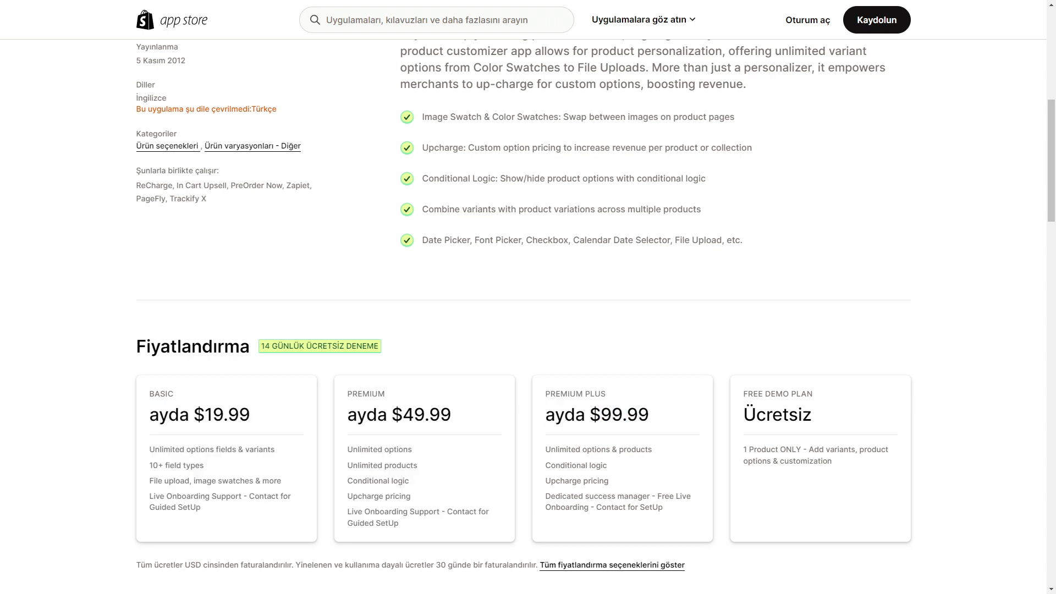
pyautogui.doubleClick(777, 415)
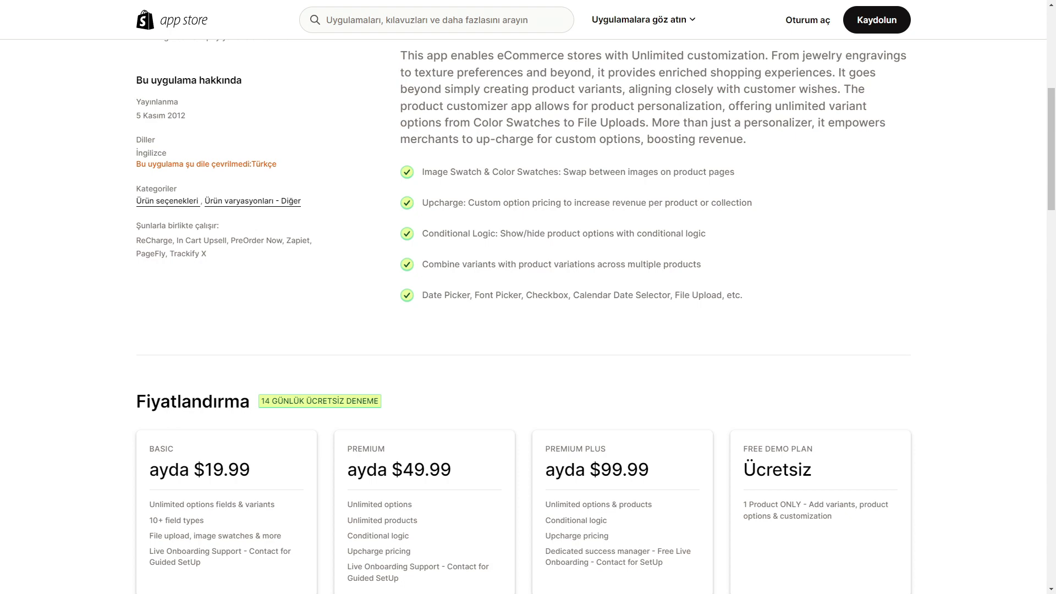
pyautogui.scroll(-3)
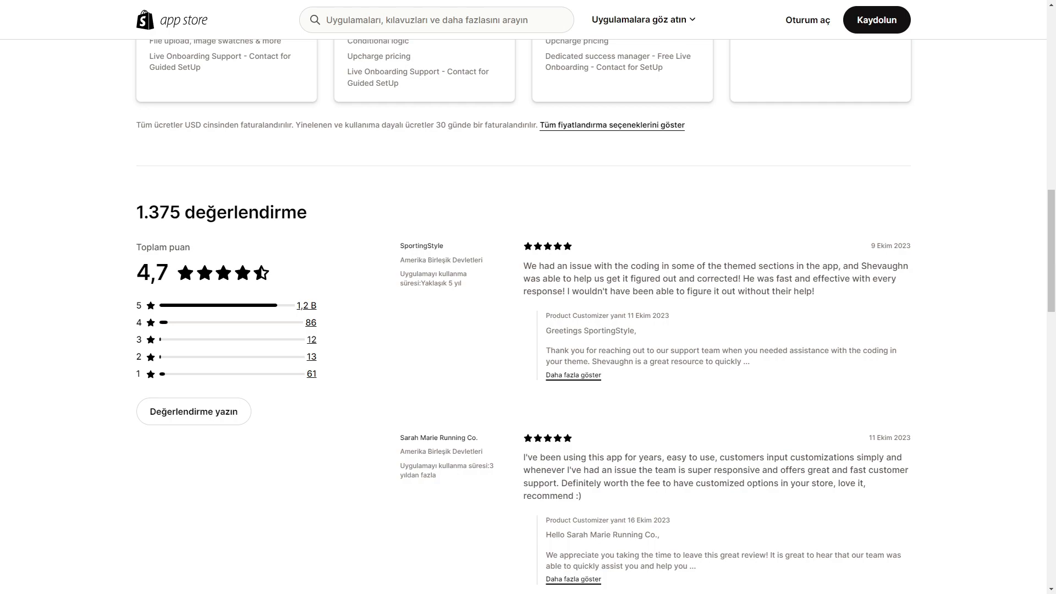
pyautogui.scroll(3)
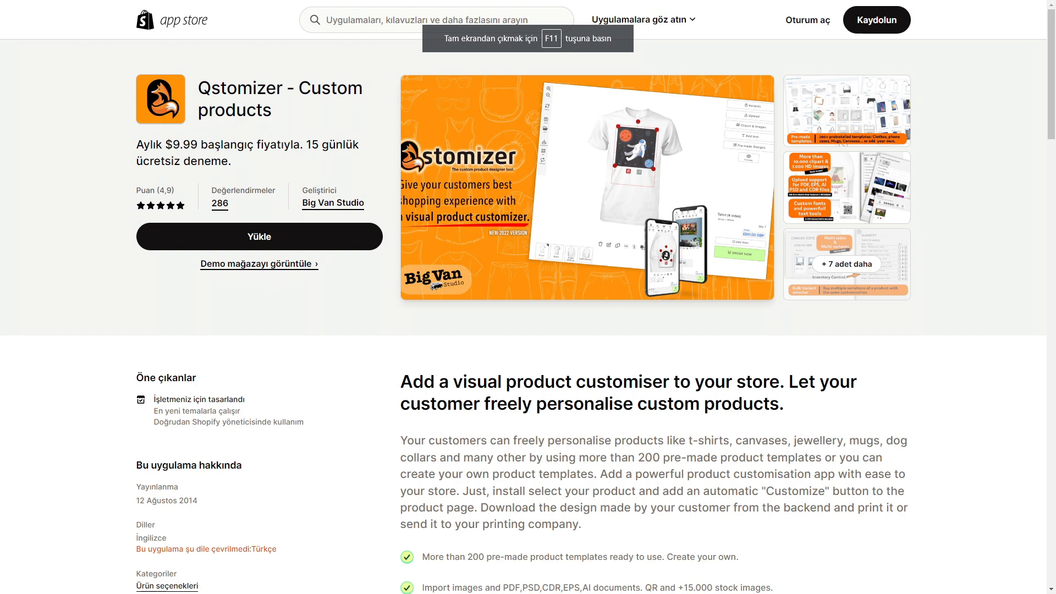
# Switch the browser to full screen on the Qstomizer - Custom products listing
pyautogui.press('f11')
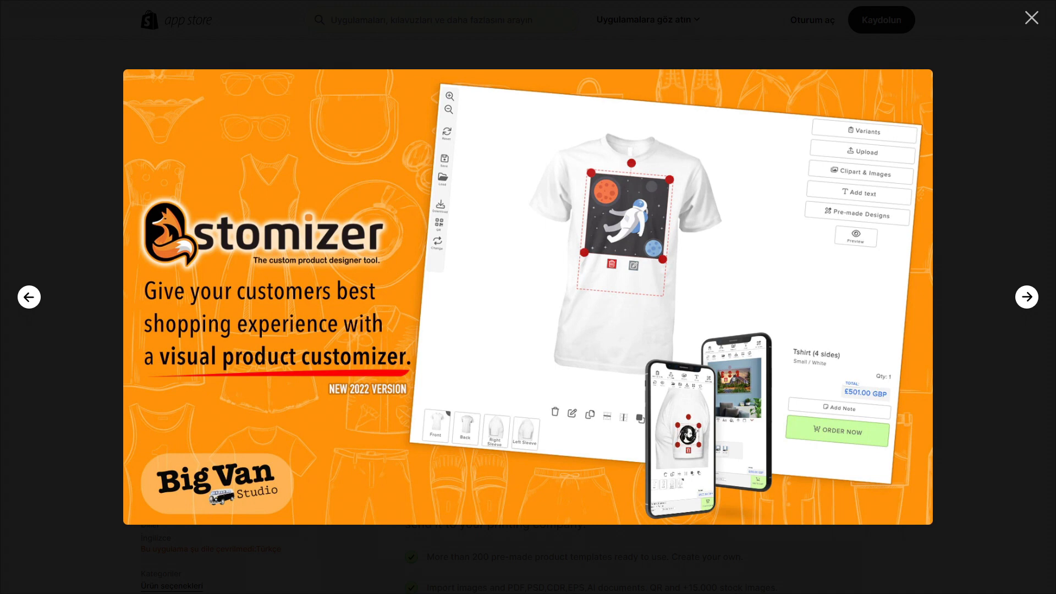
# Browse Qstomizer's designer, pre-made templates and clipart screenshots, then close the gallery
pyautogui.click(1027, 296)
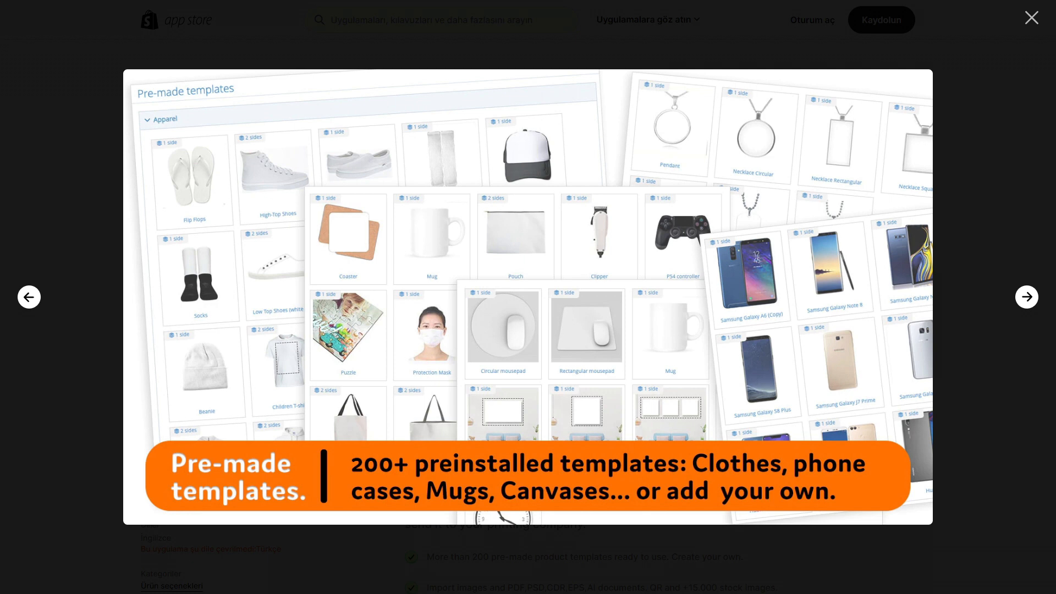
pyautogui.click(1026, 296)
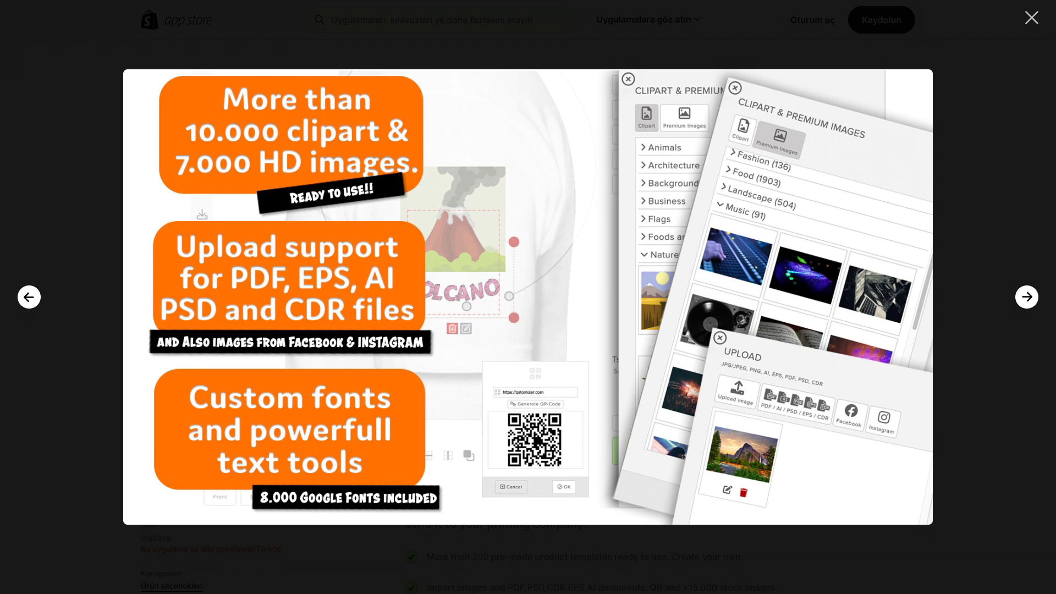
pyautogui.click(1026, 296)
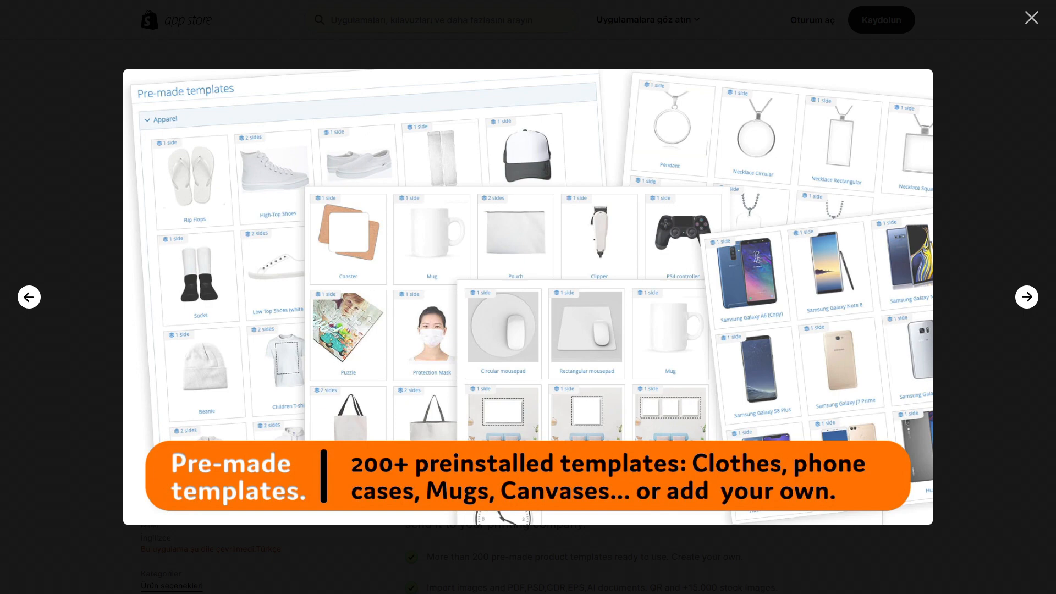
pyautogui.click(1026, 296)
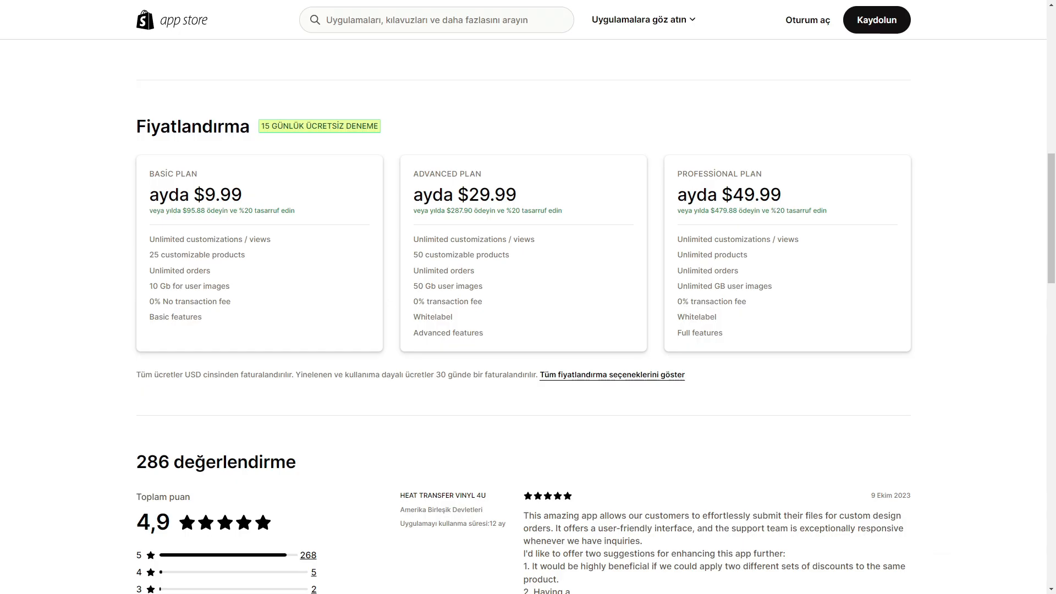
# Scroll Qstomizer down to its Basic, Advanced and Professional plans from $9.99 to $49.99 monthly
pyautogui.scroll(-3)
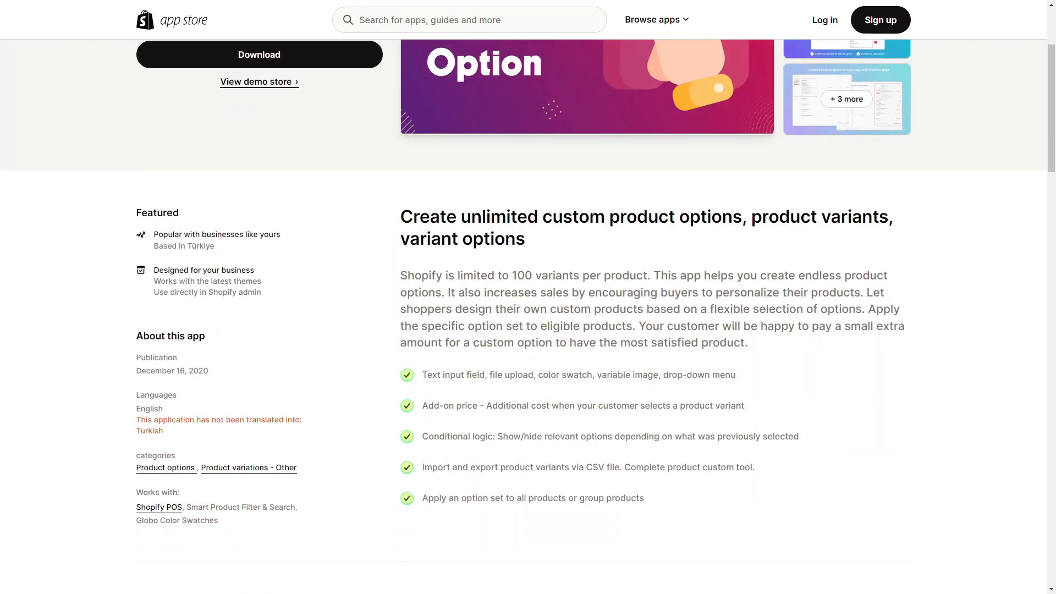
# Show Globo's Free, $9.90 and $19.90 plans as the recommendation, then leave for Shopify's homepage
pyautogui.scroll(-3)
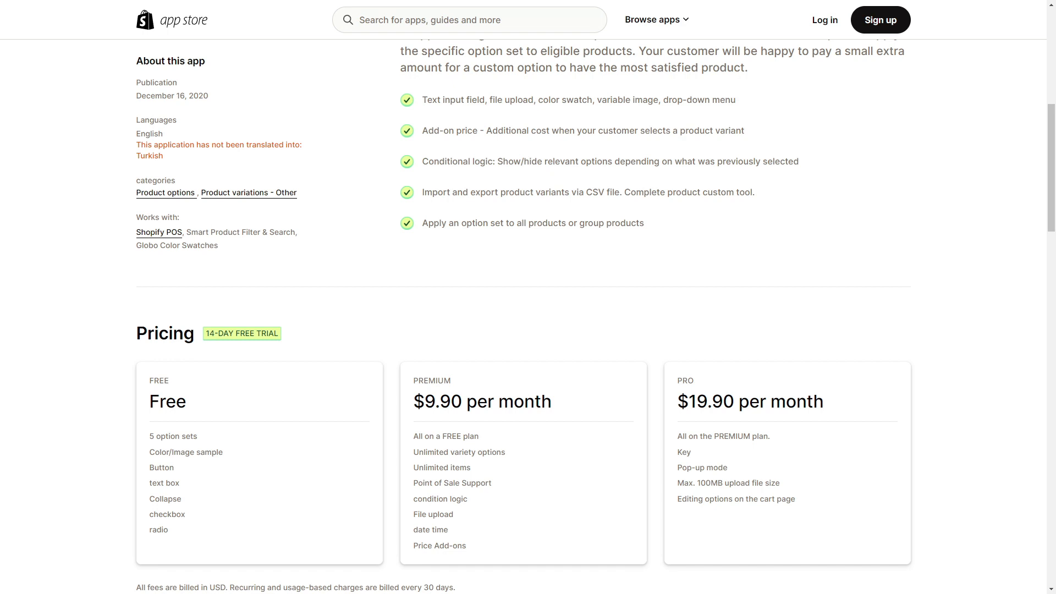
pyautogui.click(67, 9)
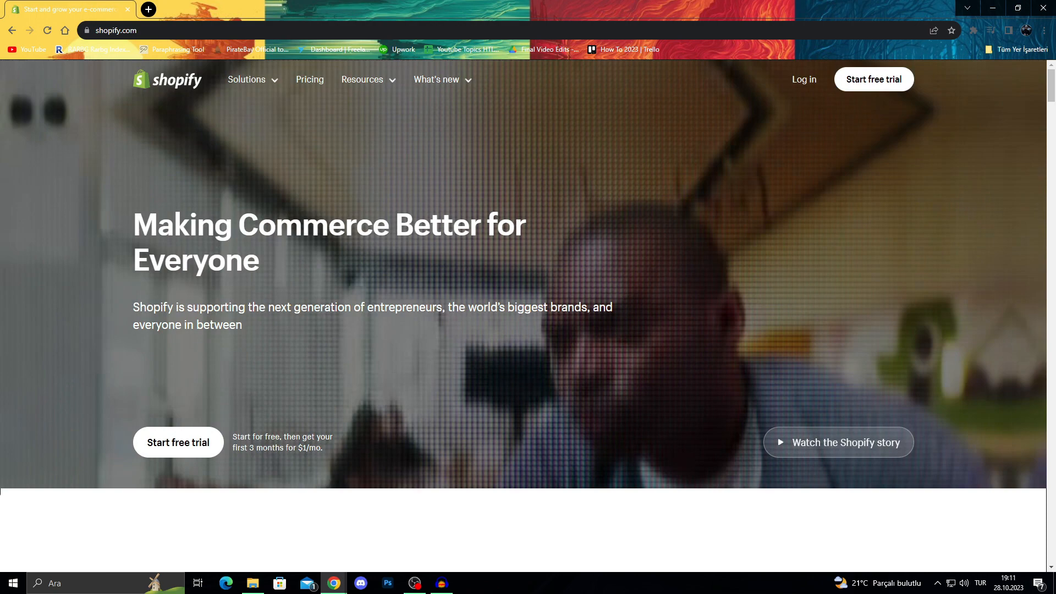